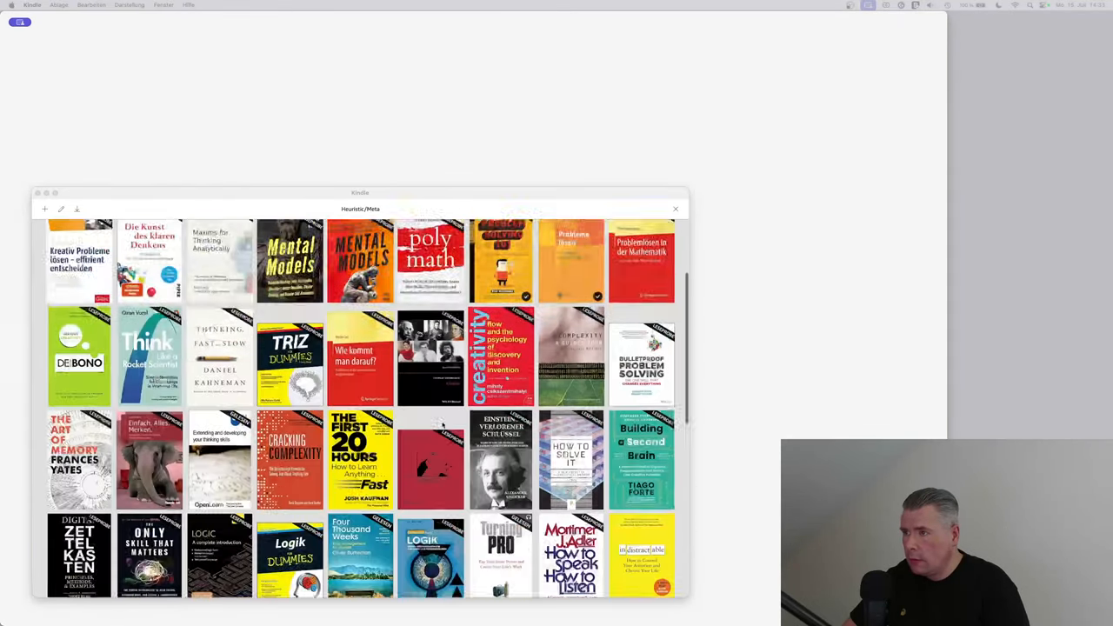
Scroll through the Kindle book collection to its end
scroll("up", 3)
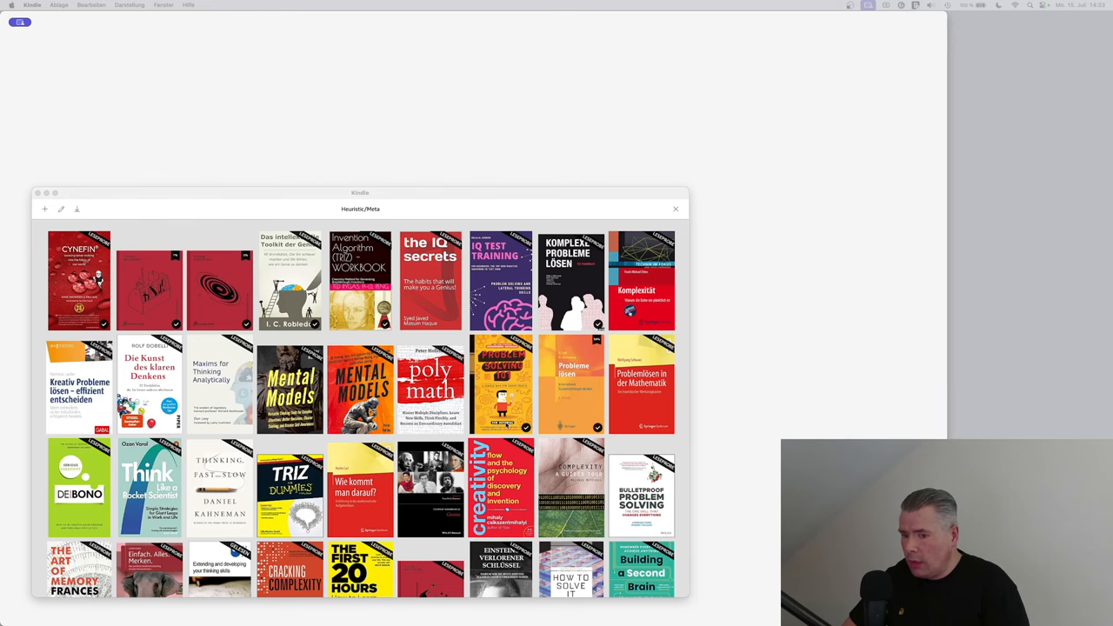
scroll("down", 3)
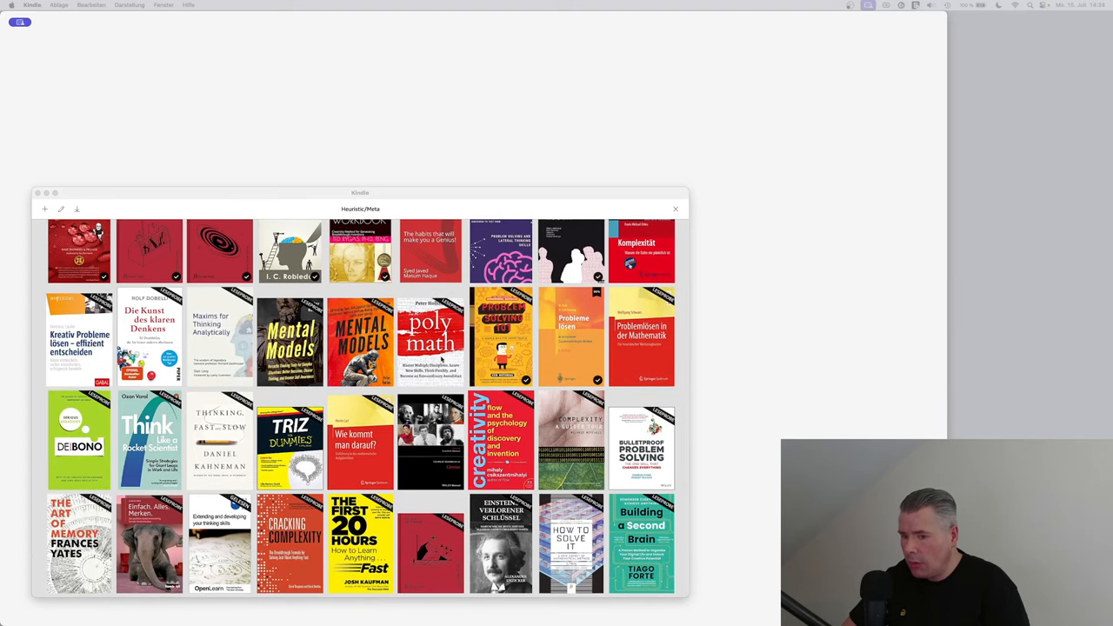
scroll("down", 3)
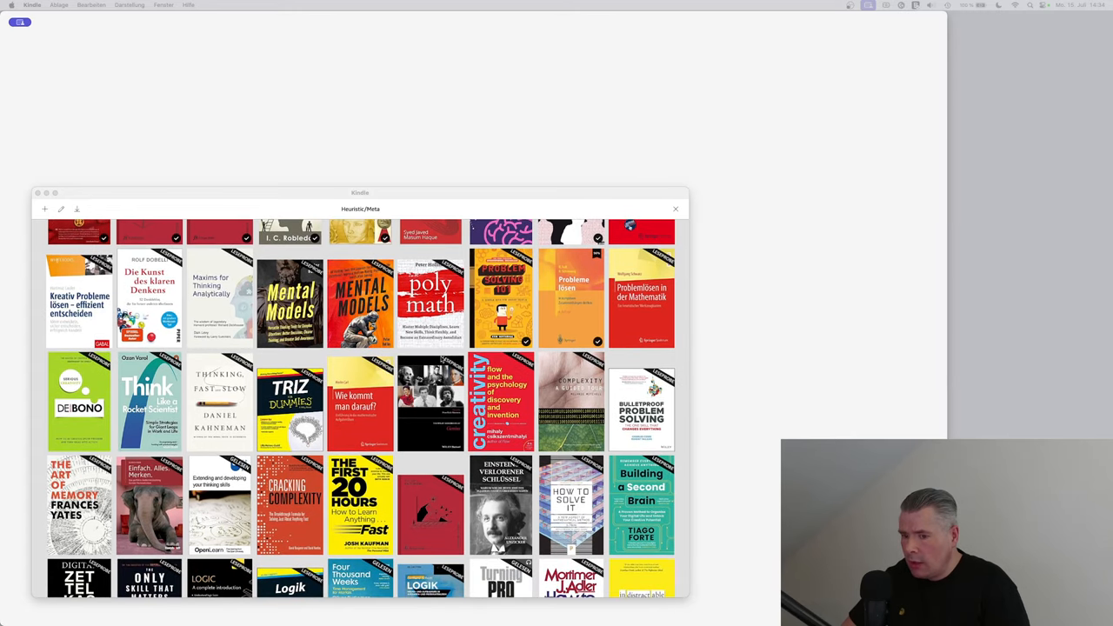
scroll("down", 3)
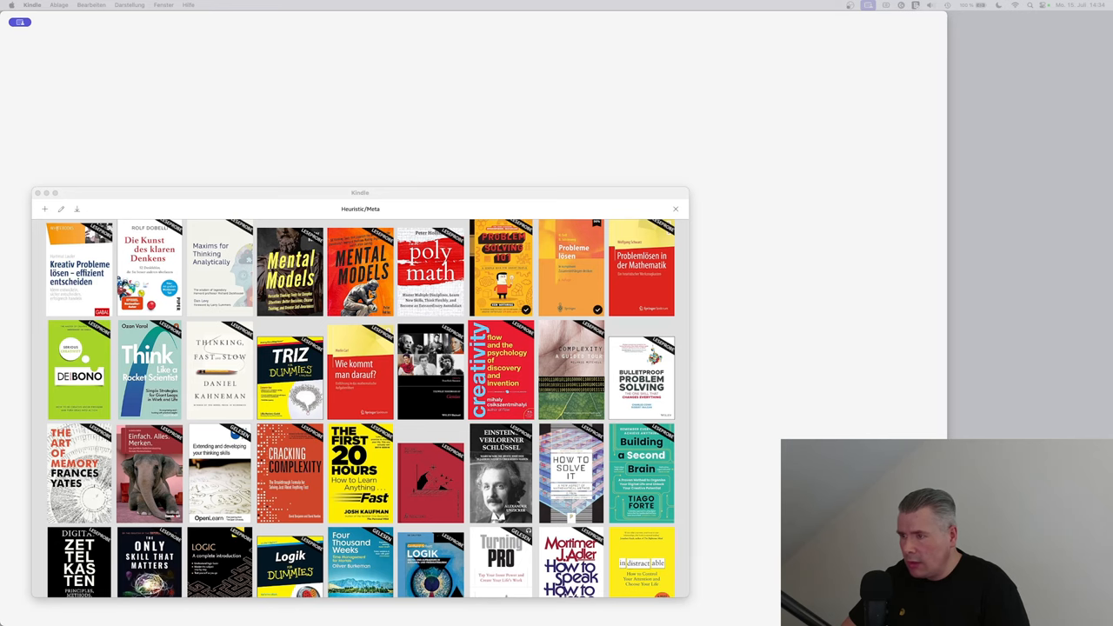
scroll("down", 3)
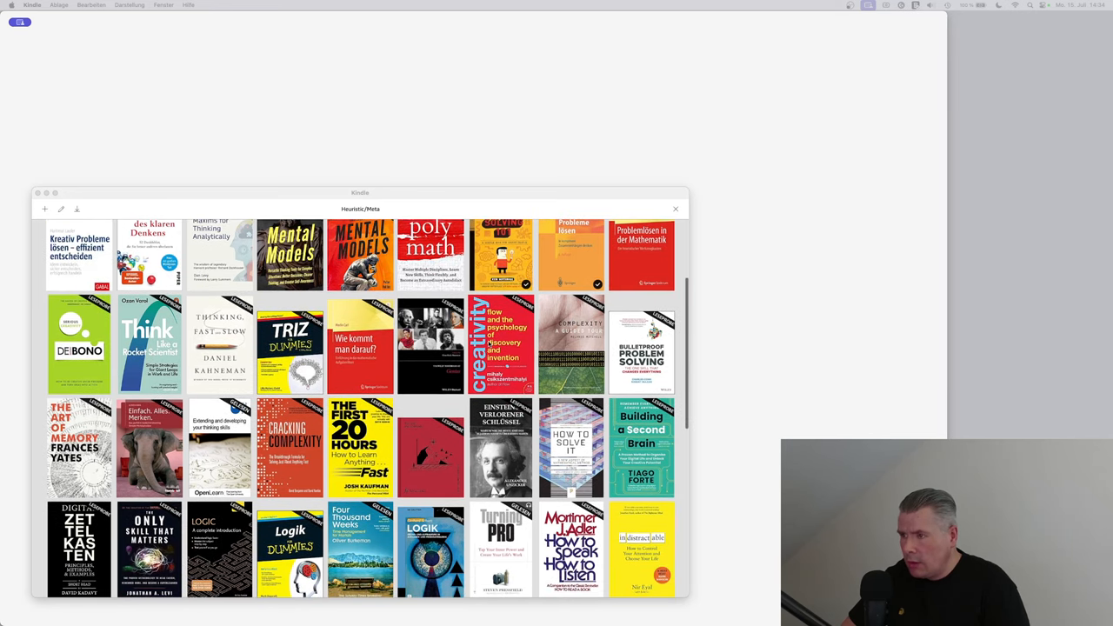
scroll("down", 3)
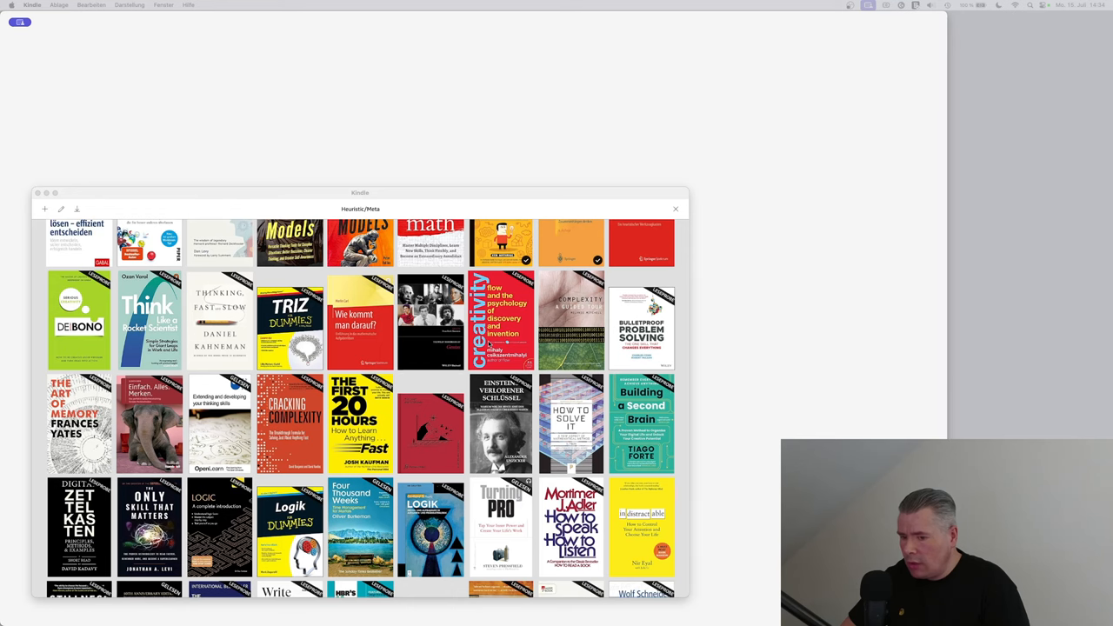
scroll("down", 3)
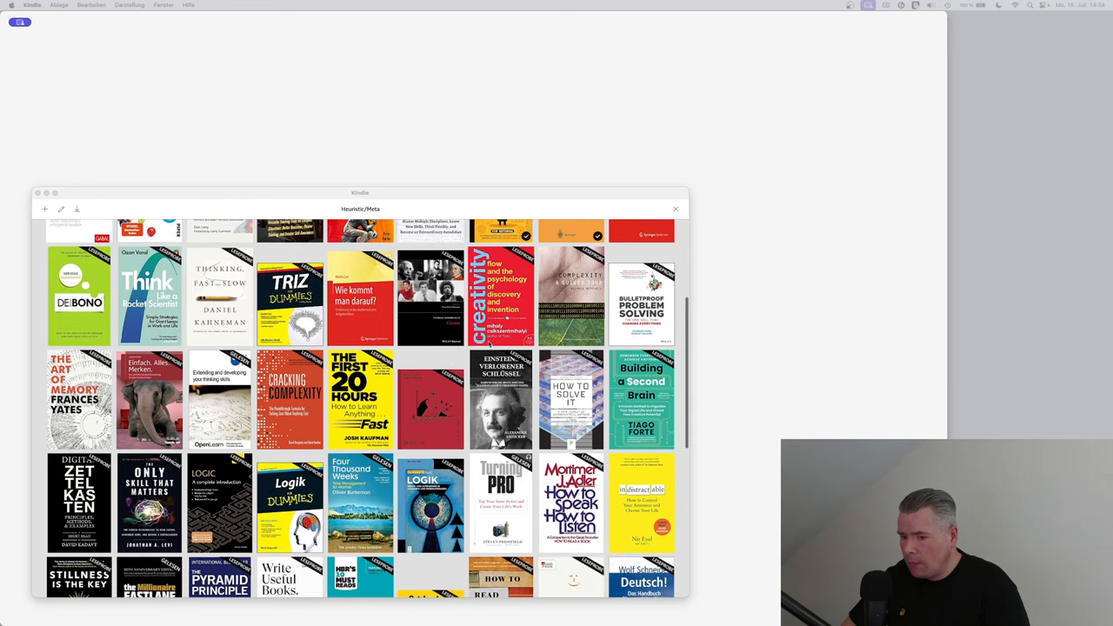
scroll("down", 3)
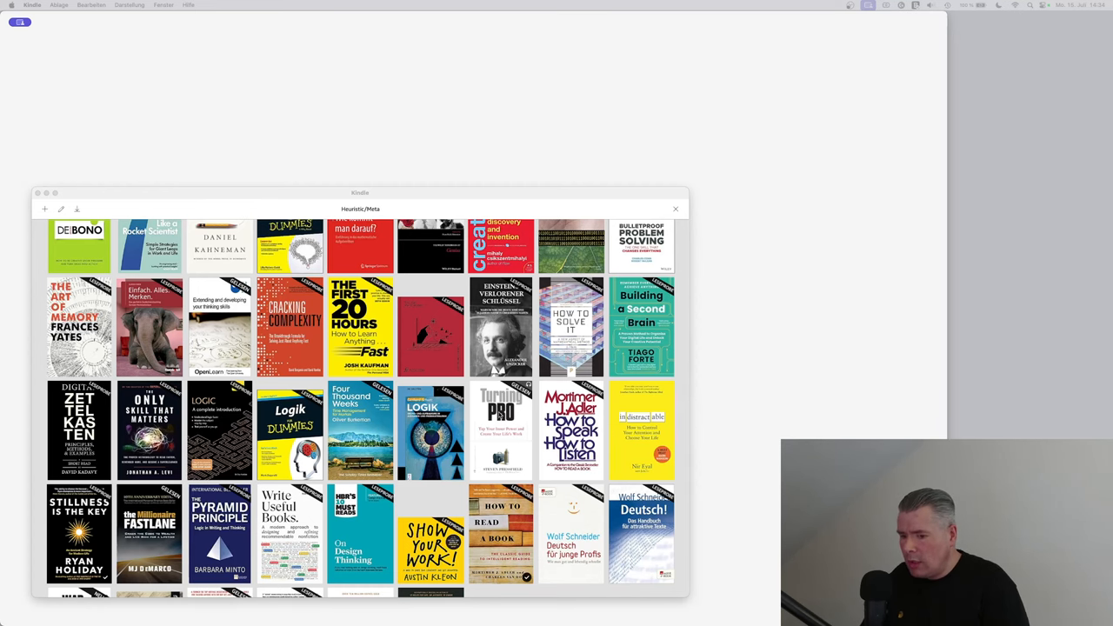
scroll("down", 3)
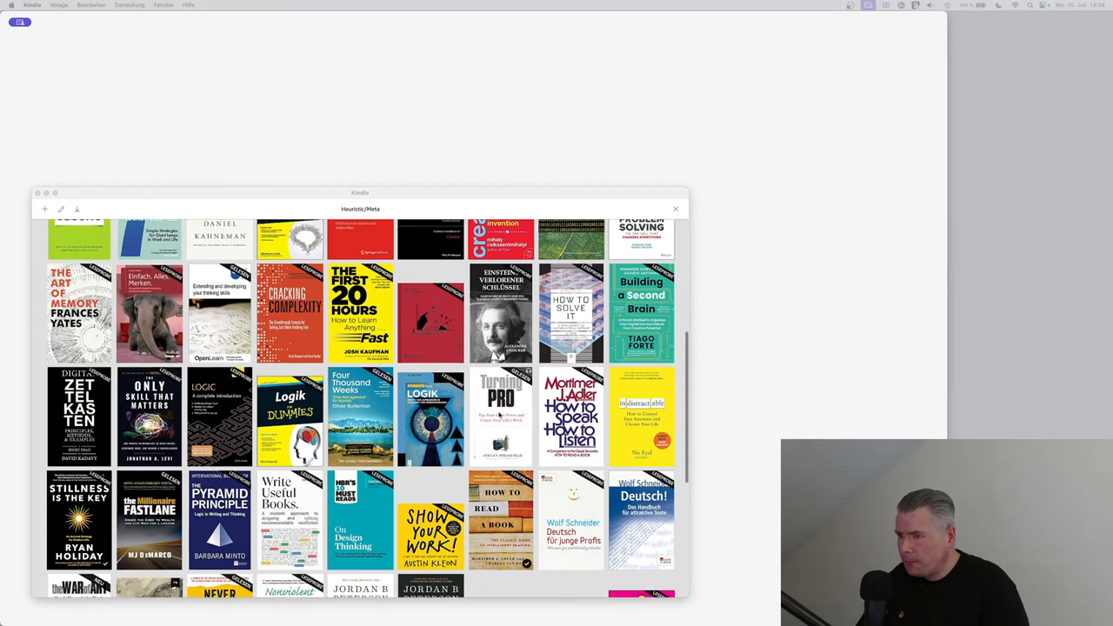
scroll("down", 3)
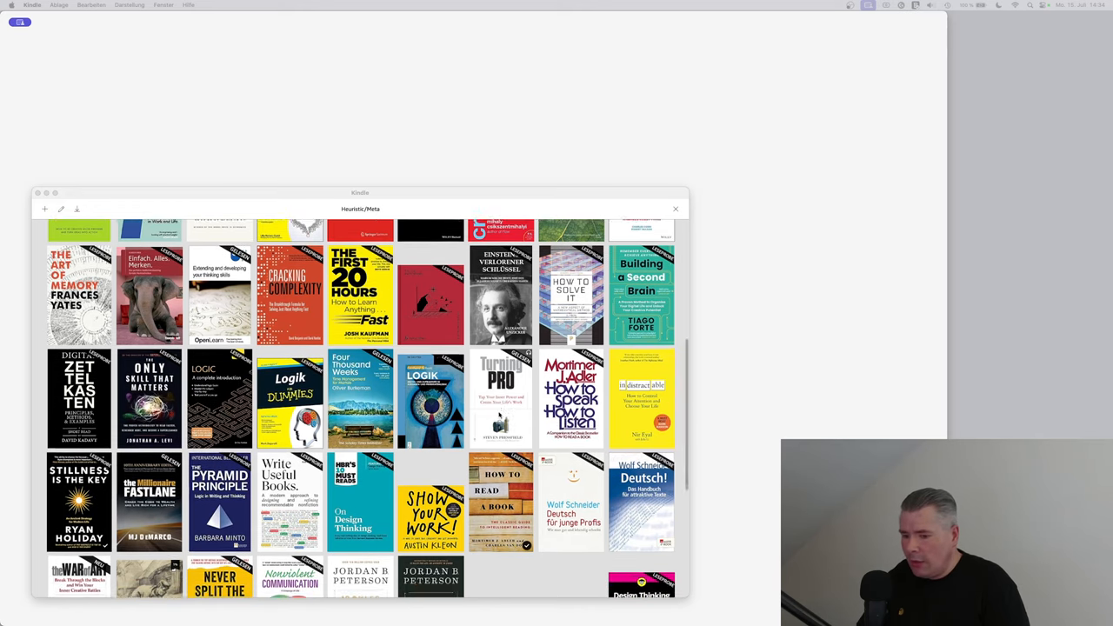
scroll("down", 3)
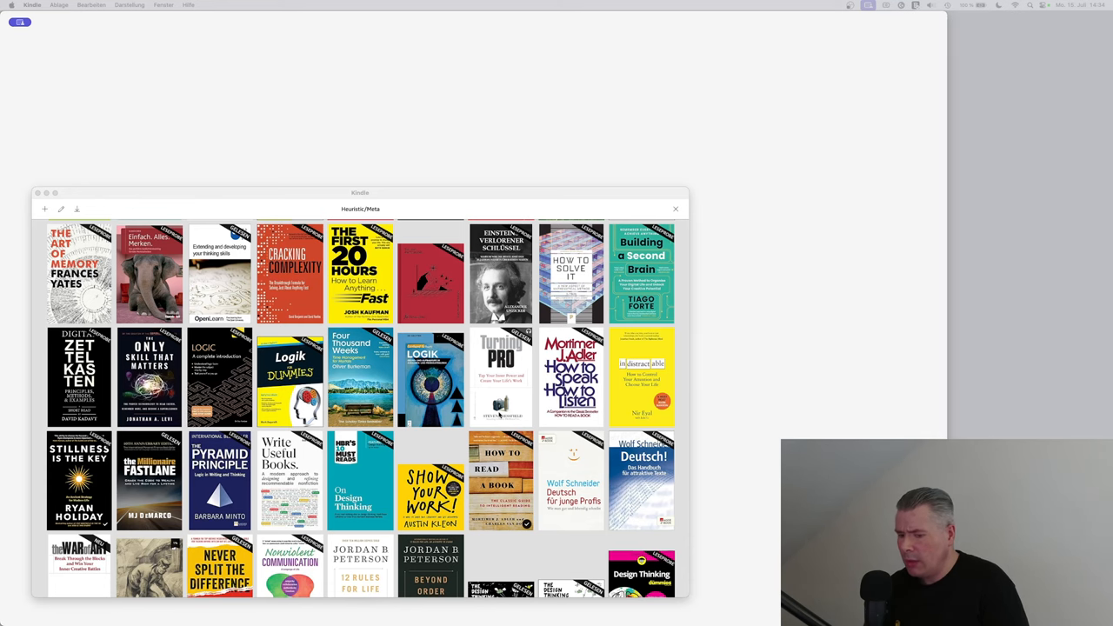
scroll("down", 3)
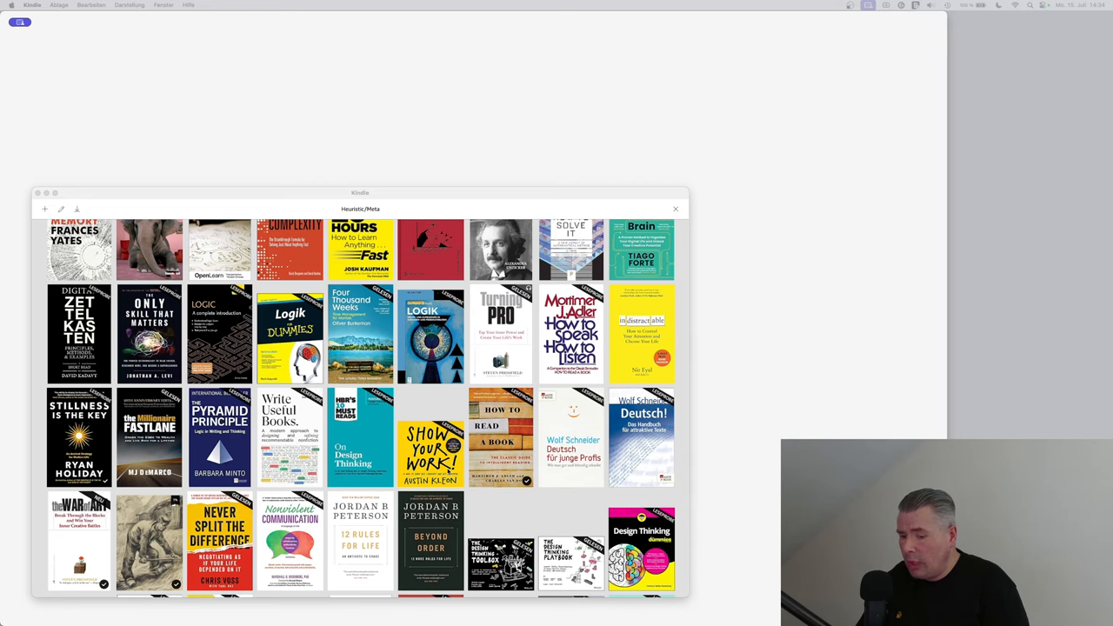
scroll("down", 3)
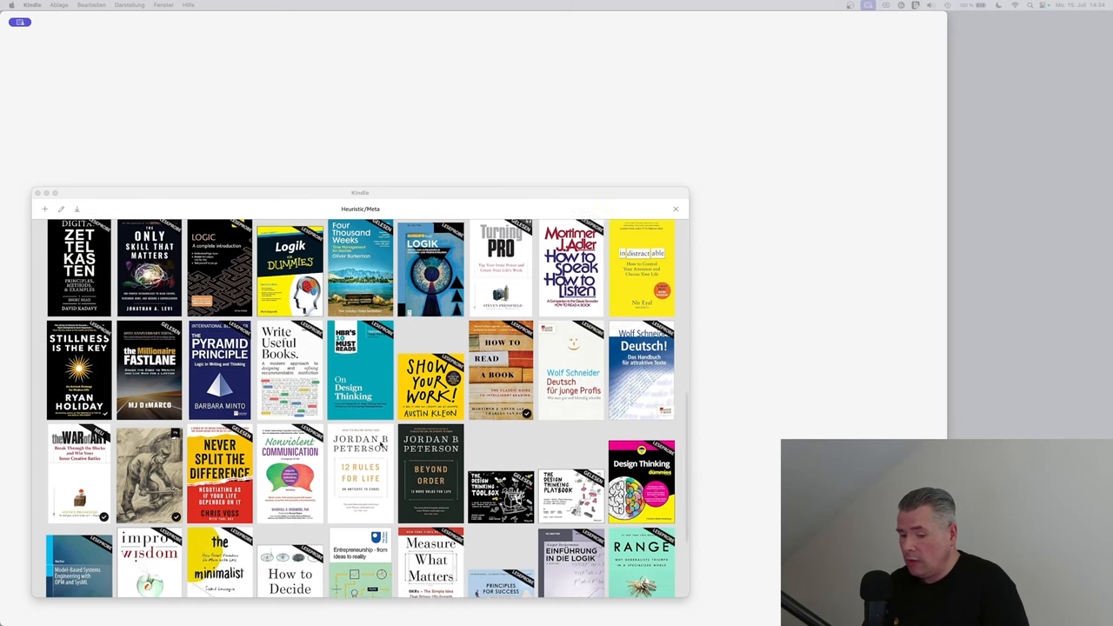
scroll("down", 3)
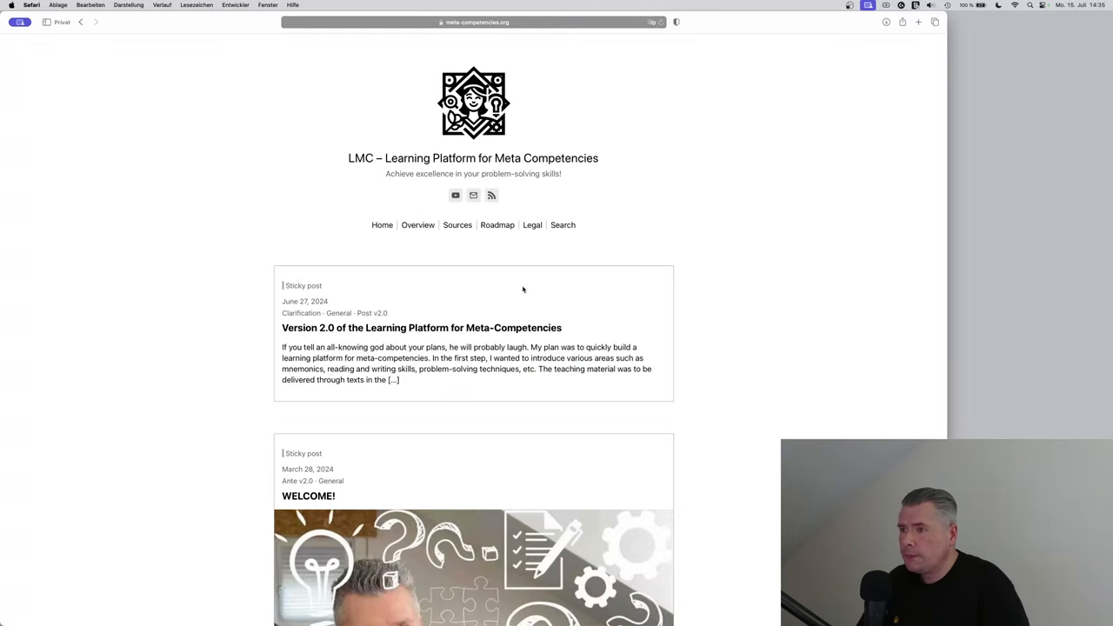
scroll("down", 3)
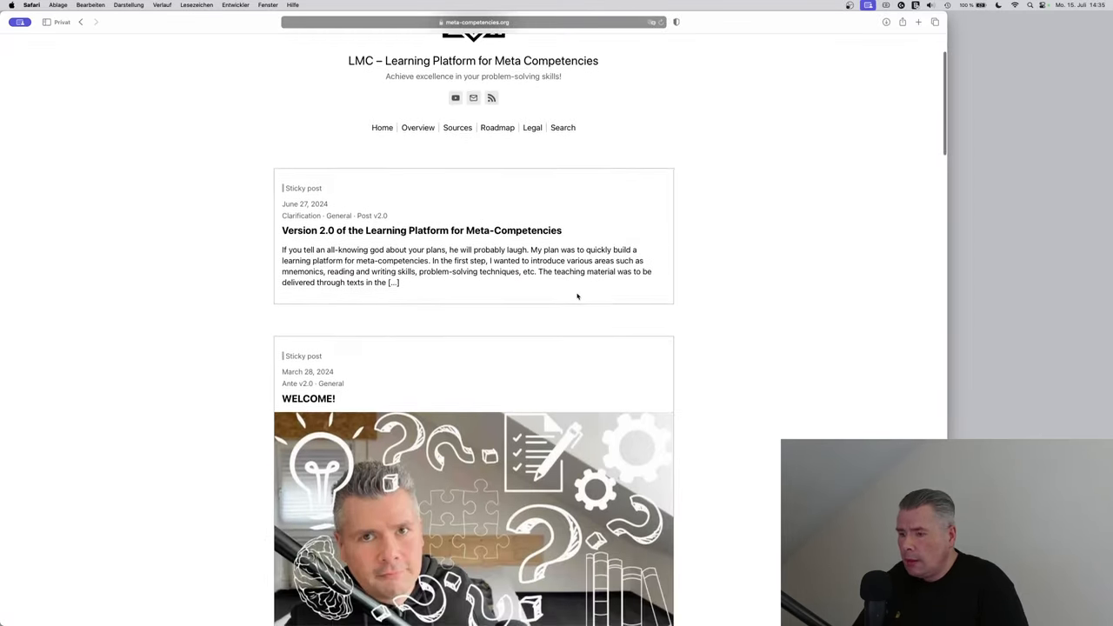
Switch to Safari and bring up the LMC site's Sources page from the navigation bar
left_click(456, 127)
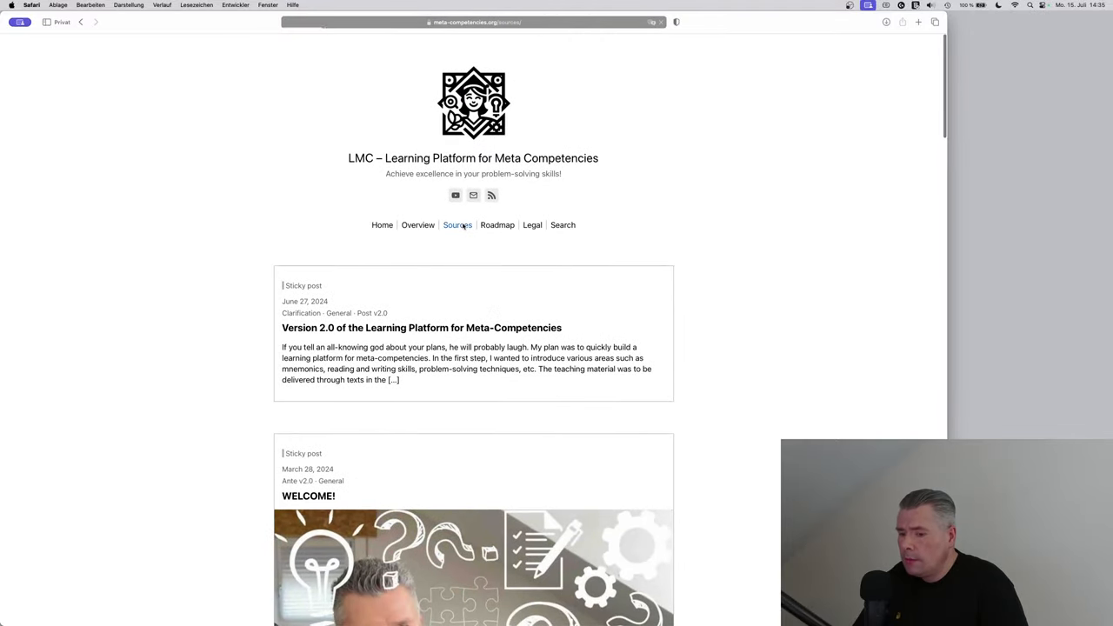
left_click(458, 224)
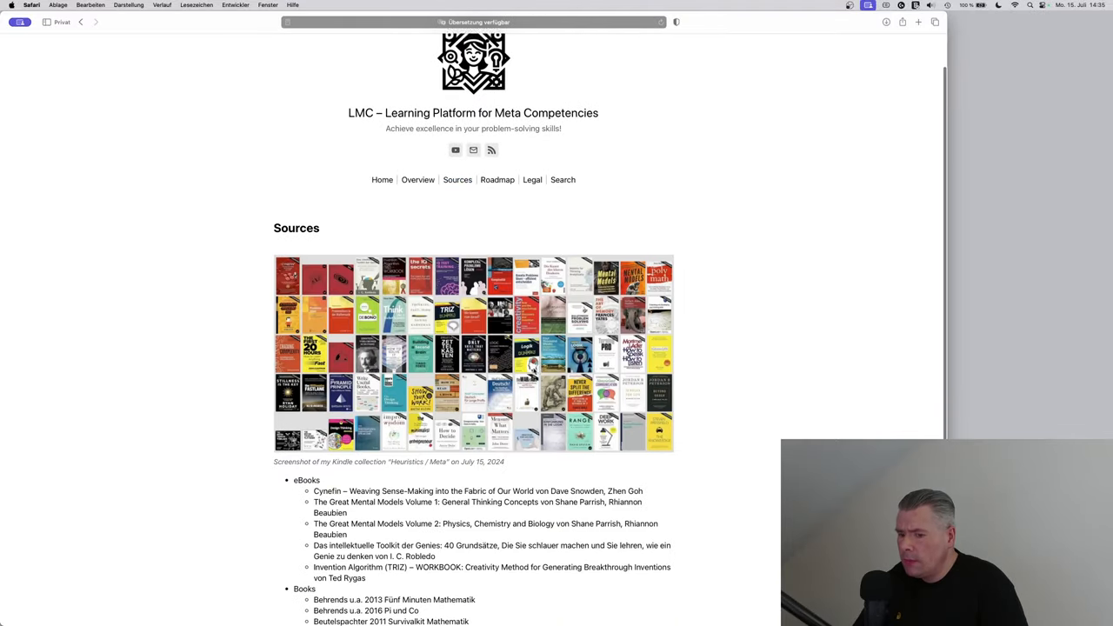
scroll("down", 3)
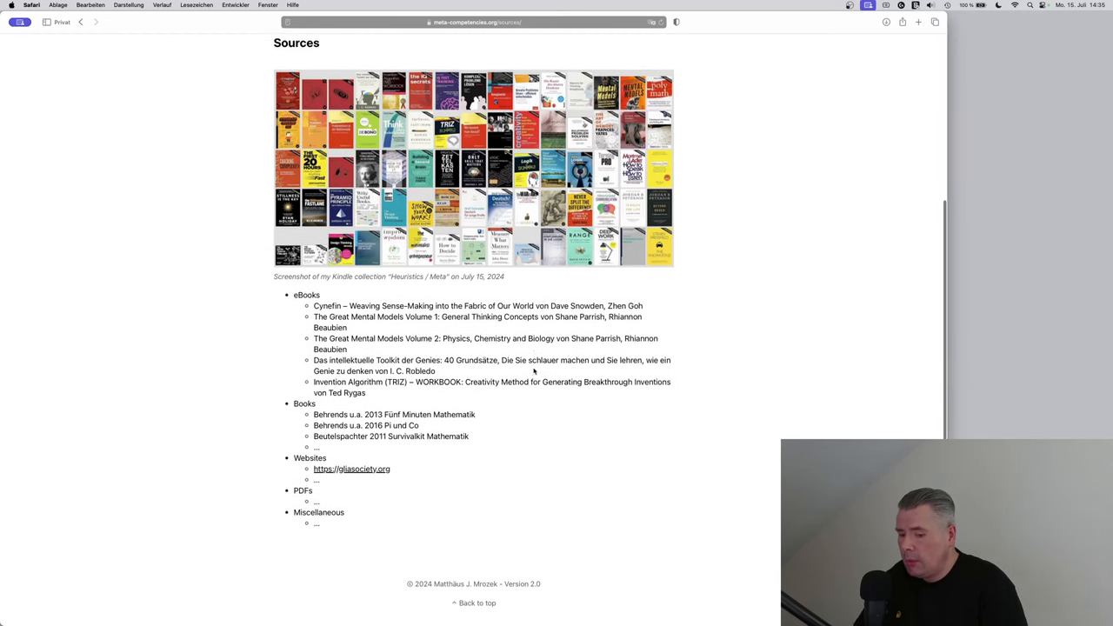
scroll("up", 3)
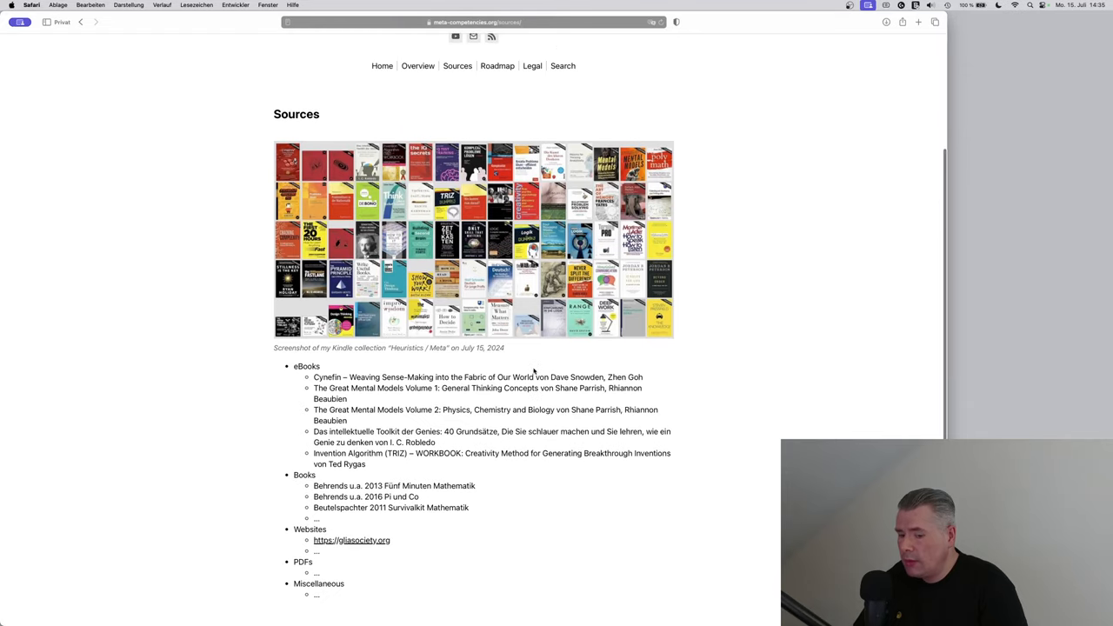
scroll("up", 3)
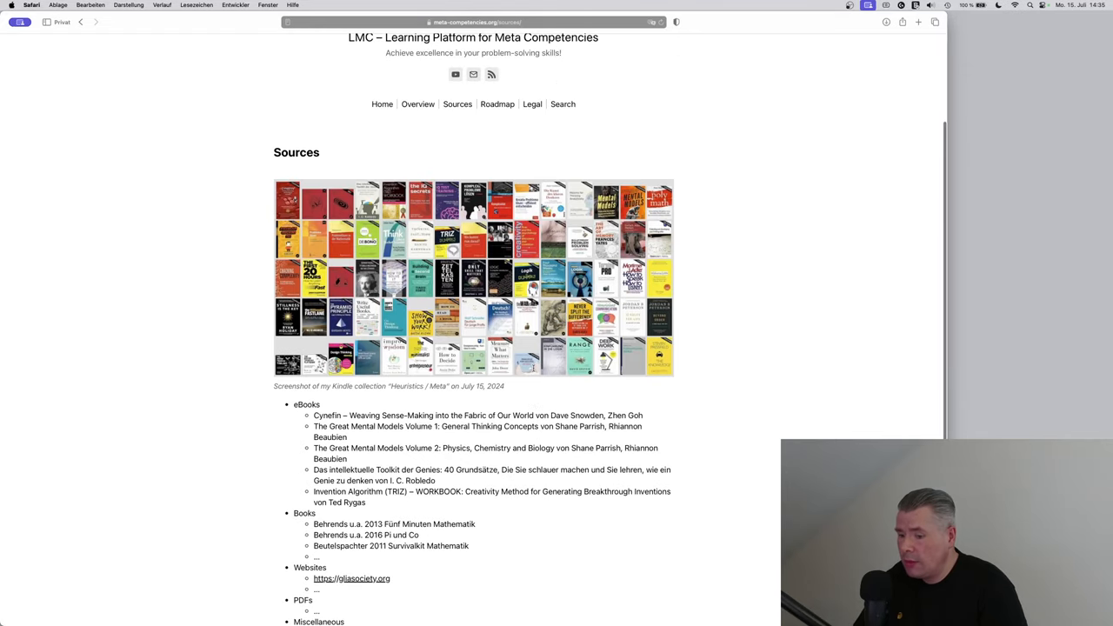